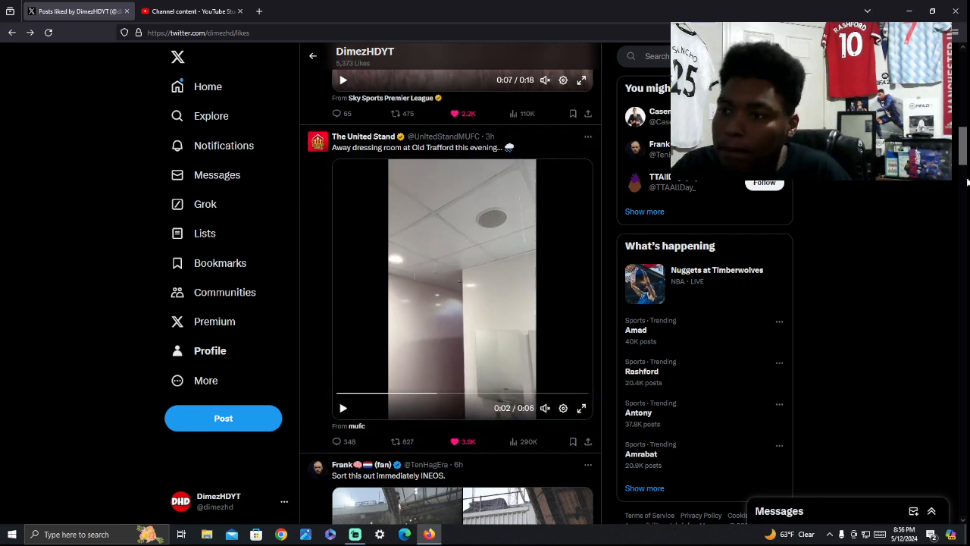
Move the Likes feed down past The United Stand's away dressing room video
{"action": "scroll", "scroll_direction": "down", "scroll_amount": 3}
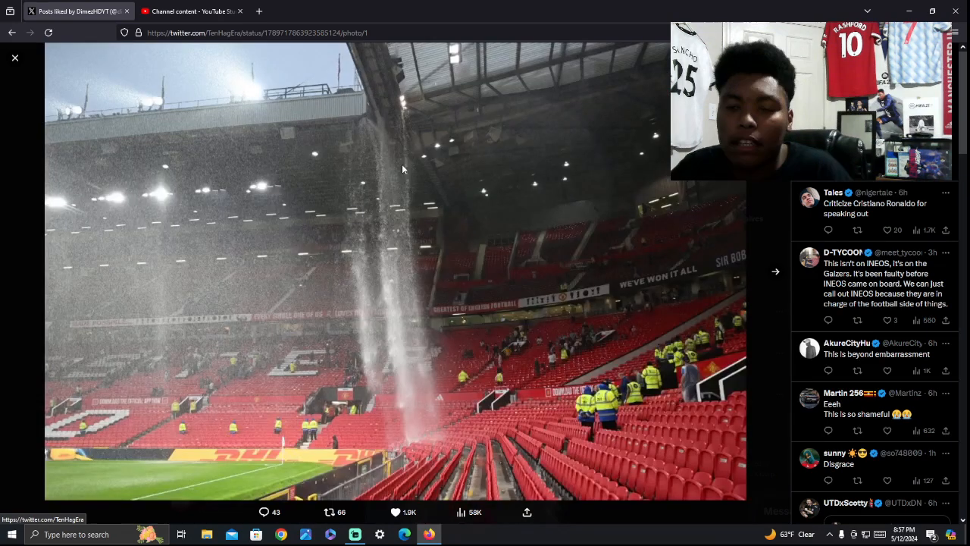
{"action": "mouse_move", "coordinate": [379, 174]}
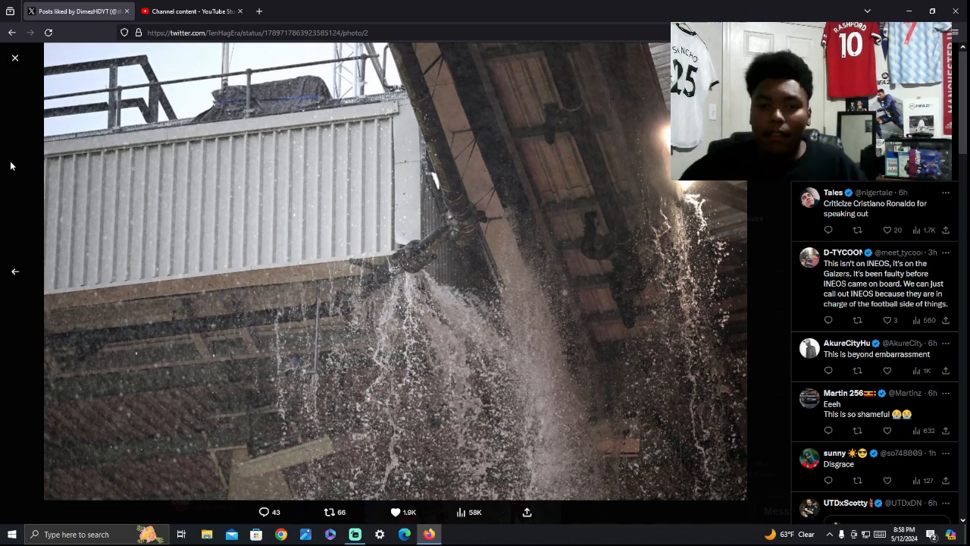
Leave the leaking-roof photo viewer and play the This is DISGUSTING wet seats video full screen
{"action": "left_click", "coordinate": [15, 57]}
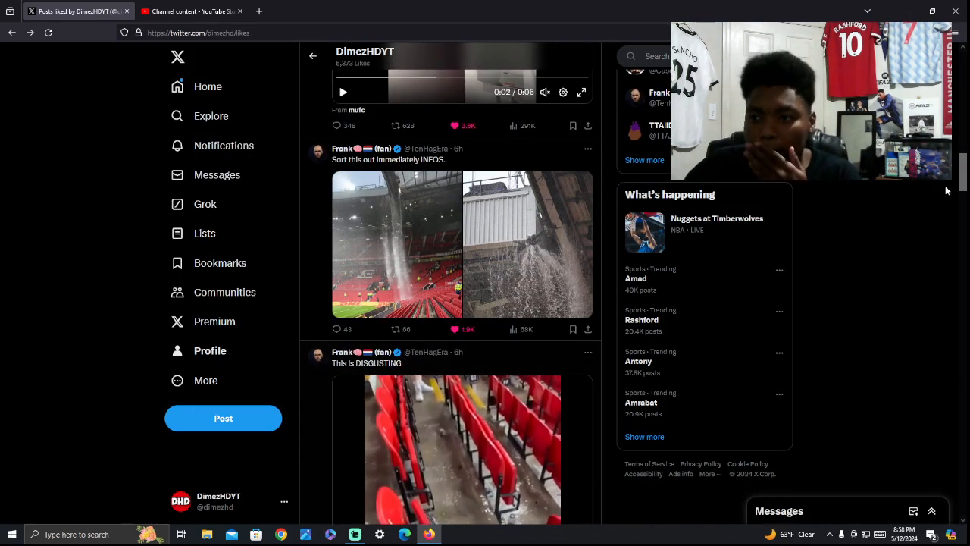
{"action": "scroll", "scroll_direction": "down", "scroll_amount": 3}
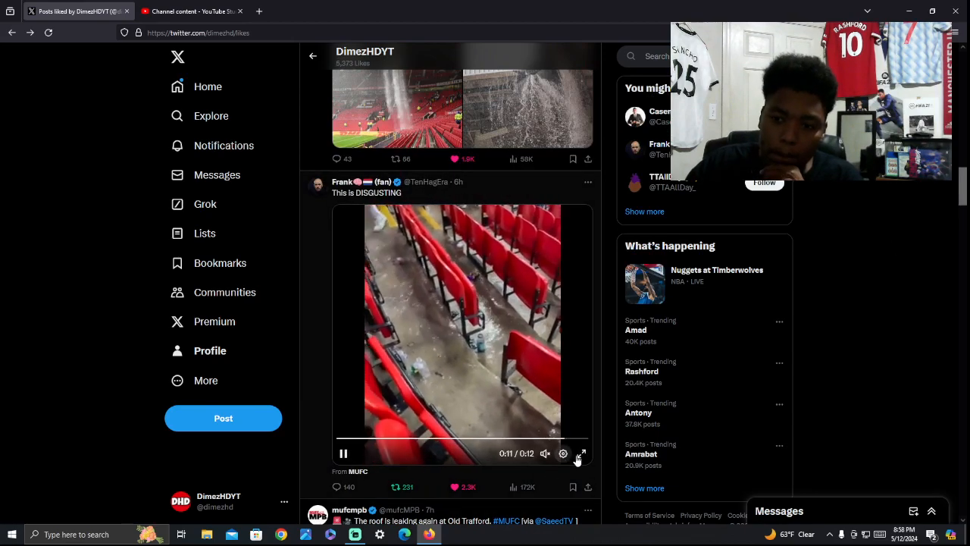
{"action": "left_click", "coordinate": [582, 453]}
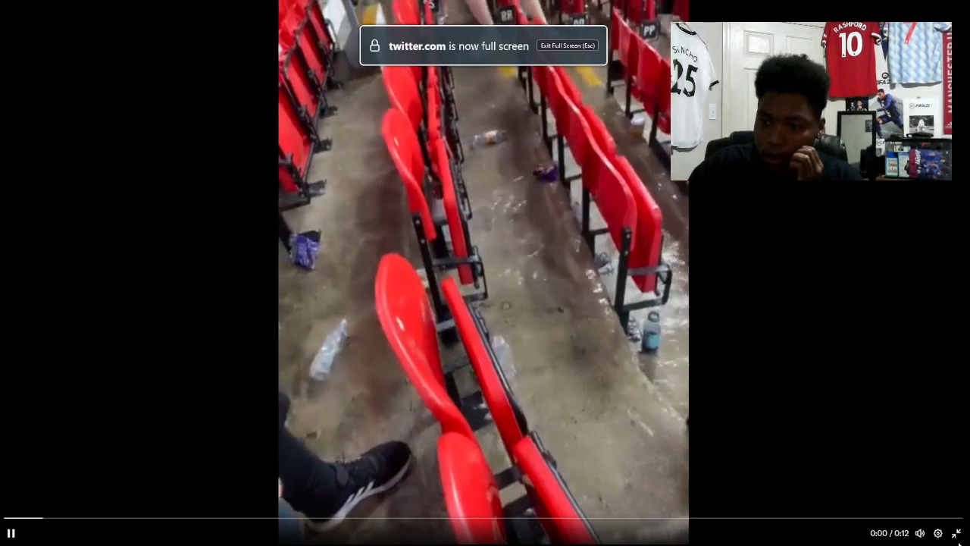
Return the wet red seats video to inline playback in the Likes feed
{"action": "key", "text": "Escape"}
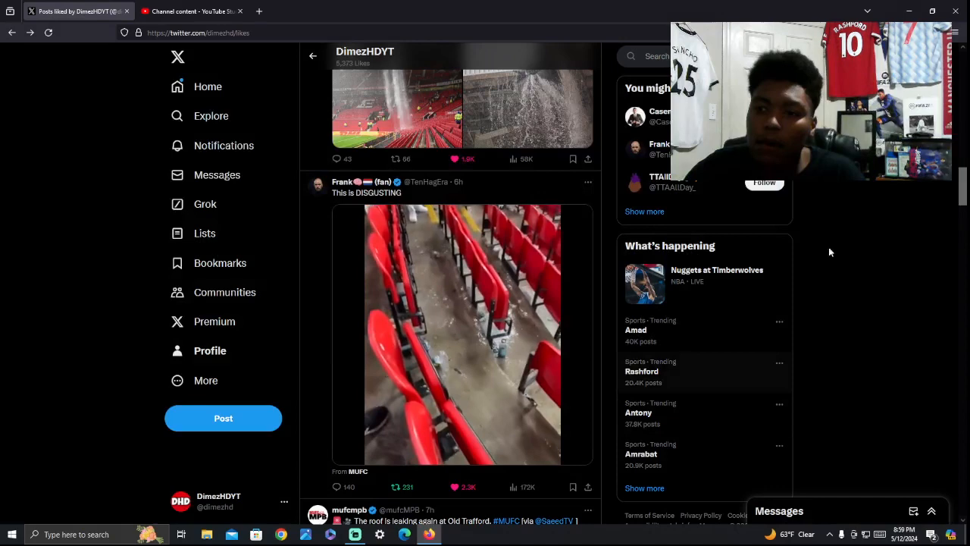
Play the mufcmpb roof leaking again video in the Likes feed
{"action": "scroll", "scroll_direction": "down", "scroll_amount": 3}
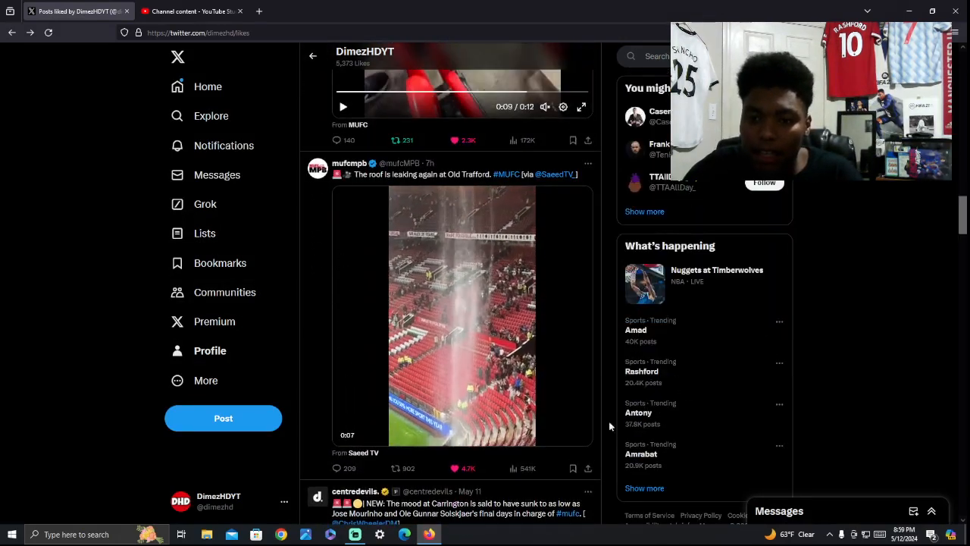
{"action": "left_click", "coordinate": [582, 106]}
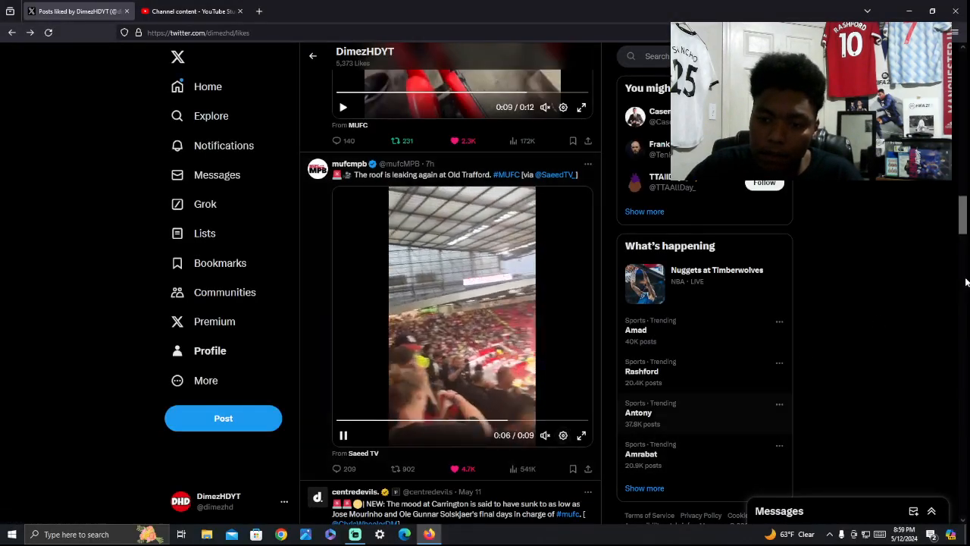
Continue down the feed to United Peoples TV's Once the finest stadium in England post
{"action": "scroll", "scroll_direction": "down", "scroll_amount": 3}
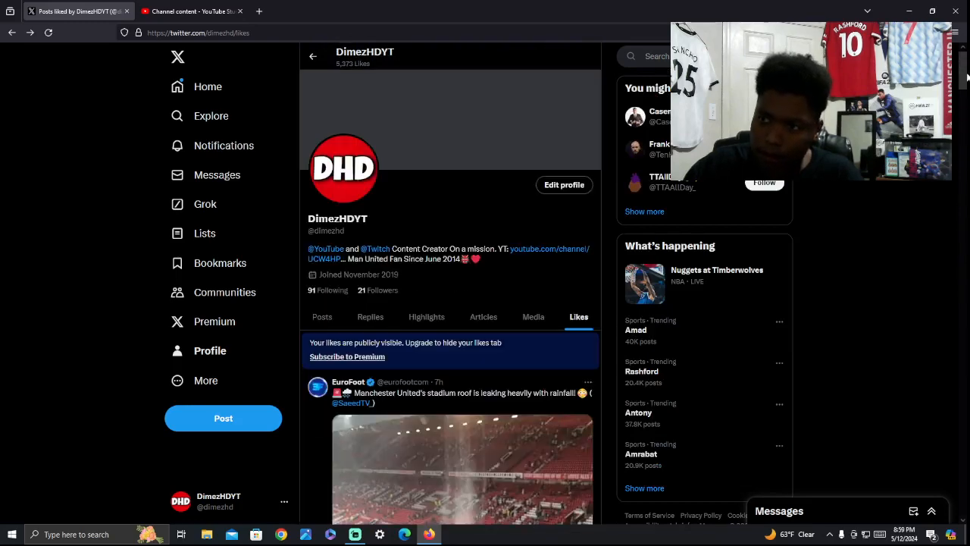
{"action": "scroll", "scroll_direction": "down", "scroll_amount": 3}
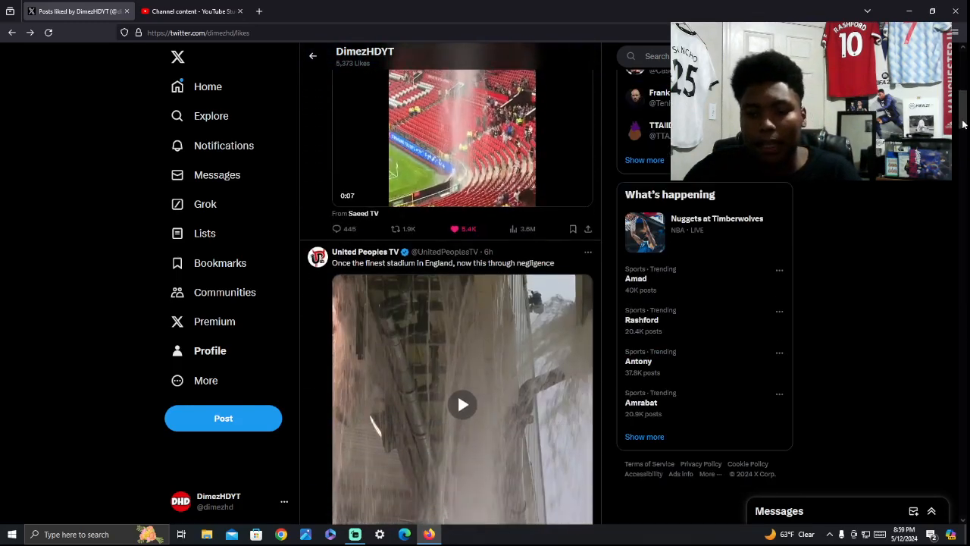
{"action": "scroll", "scroll_direction": "down", "scroll_amount": 3}
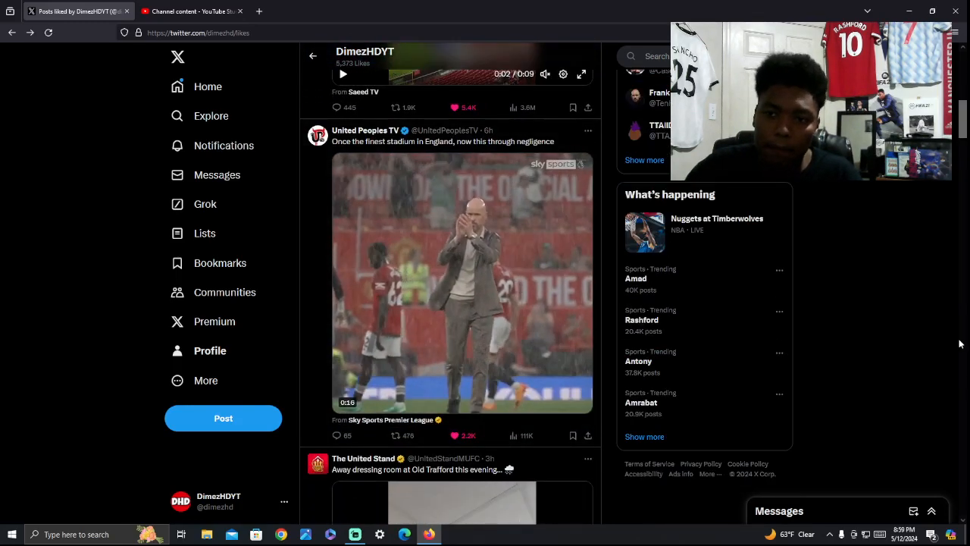